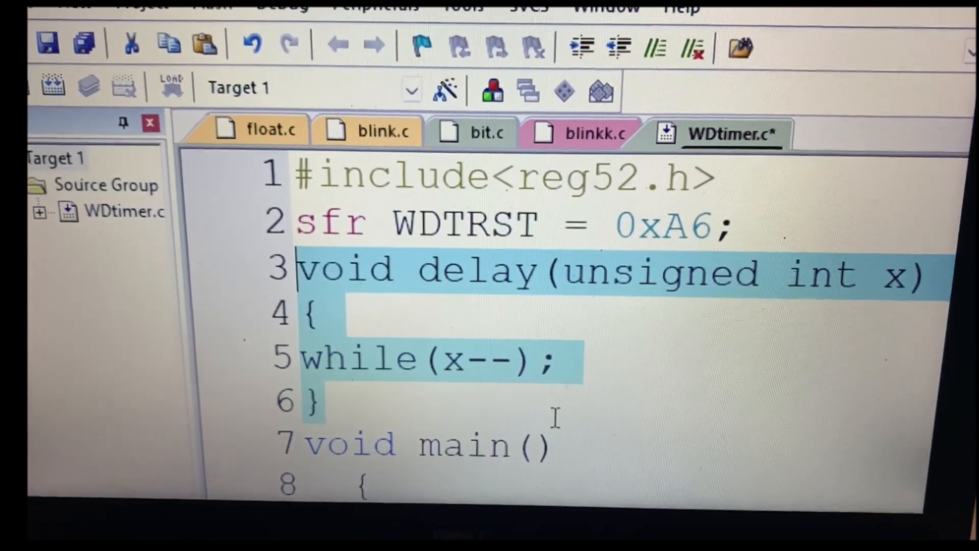
# Review the WDtimer.c watchdog source and save it with no pending changes
pyautogui.scroll(-3)
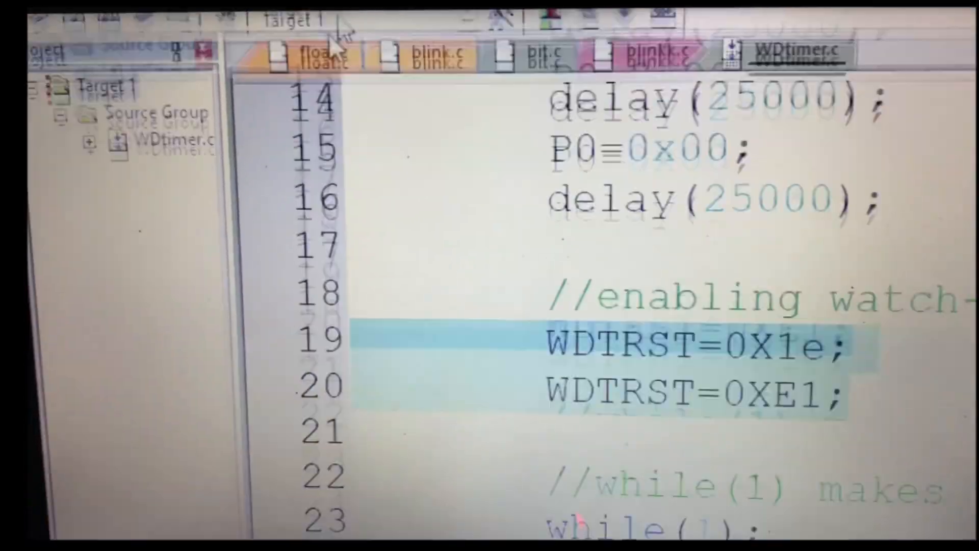
# Start a debug simulation session via Debug > Start/Stop Debug Session
pyautogui.click(316, 46)
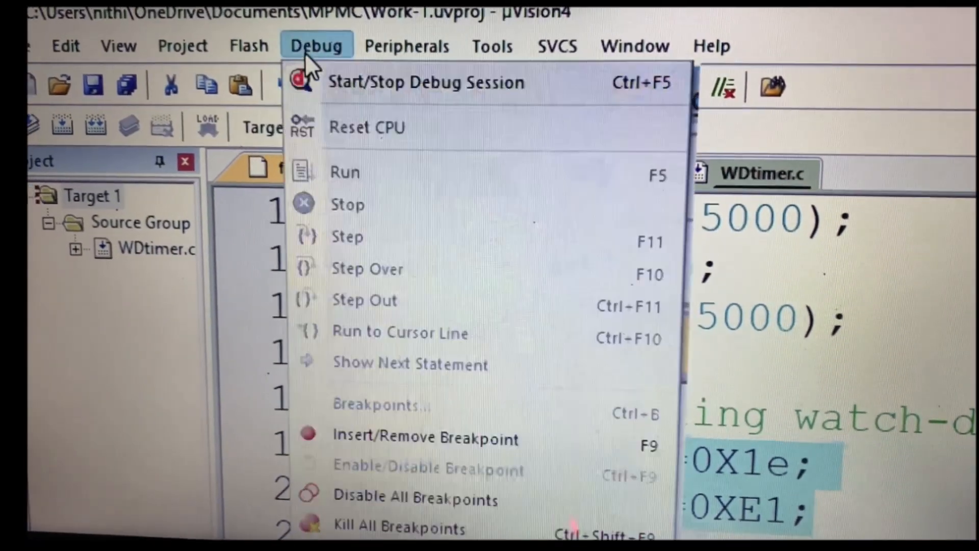
pyautogui.click(427, 83)
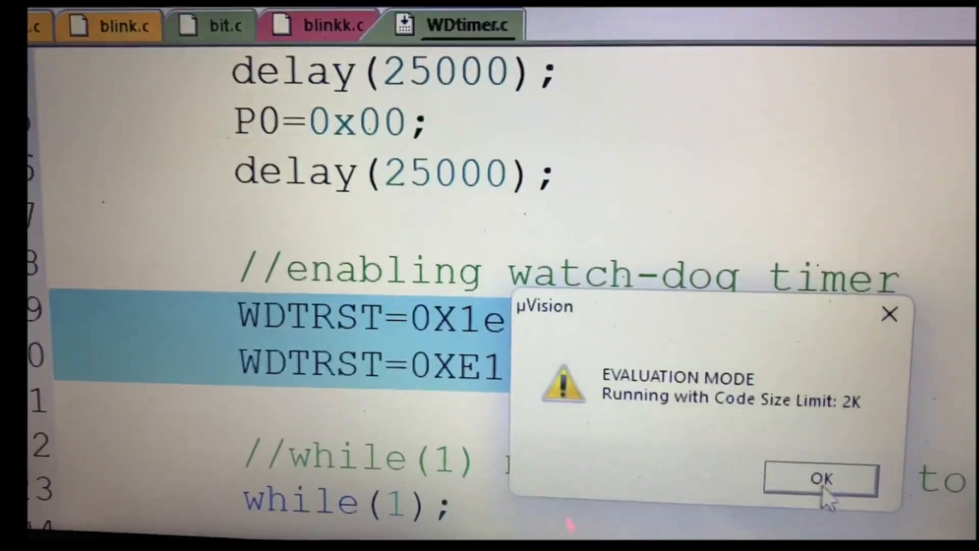